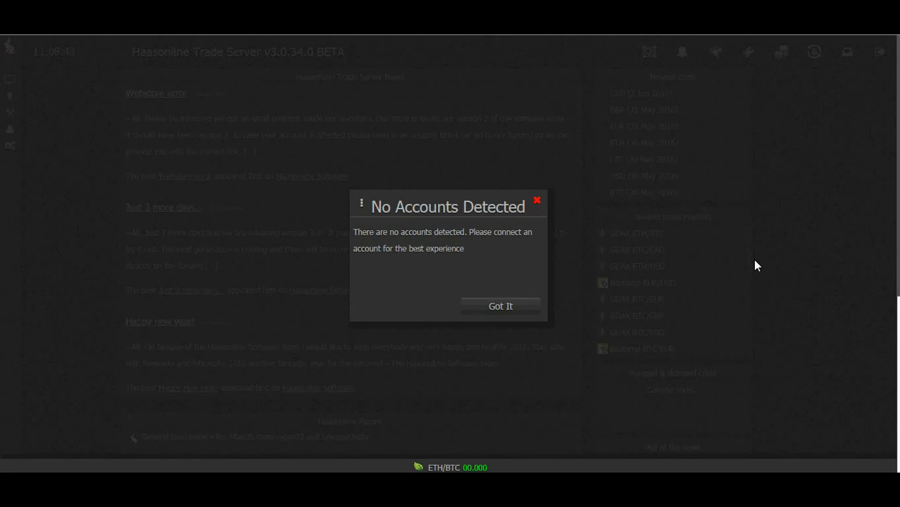
# Dismiss the 'No Accounts Detected' notice with Got It
pyautogui.click(501, 306)
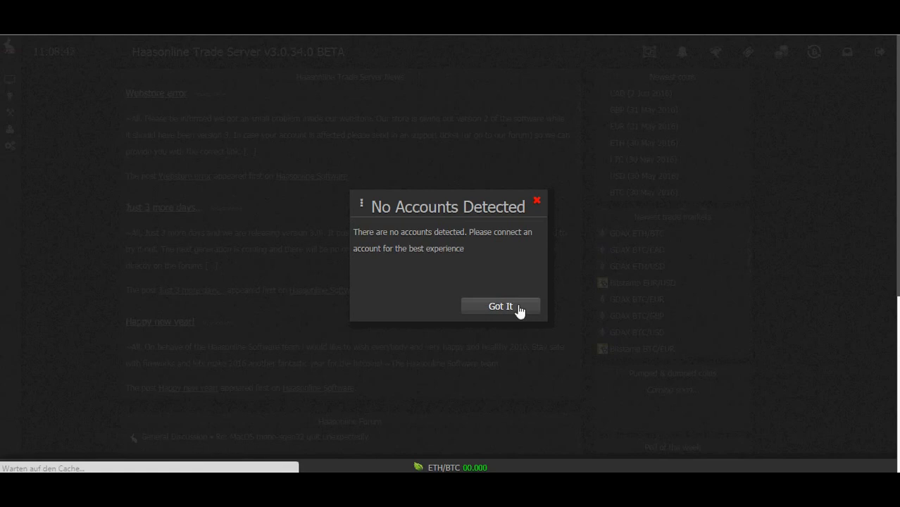
pyautogui.click(501, 306)
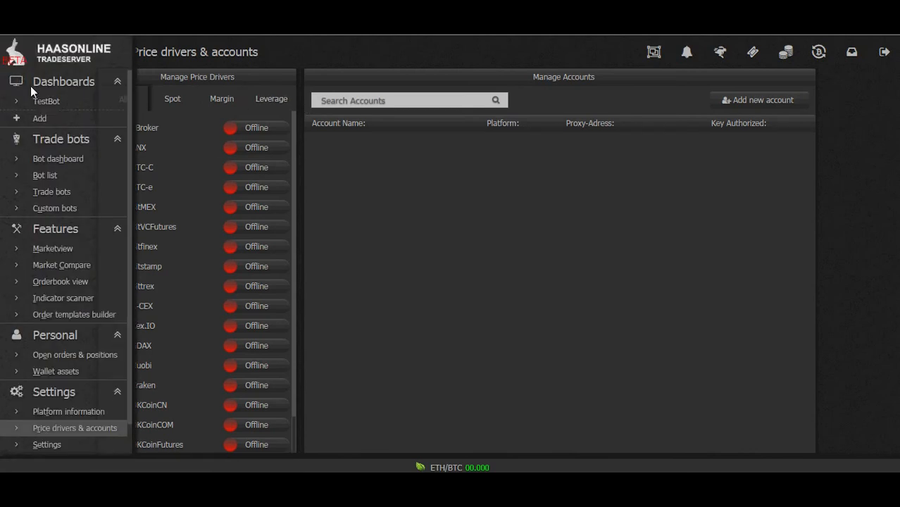
pyautogui.moveTo(58, 159)
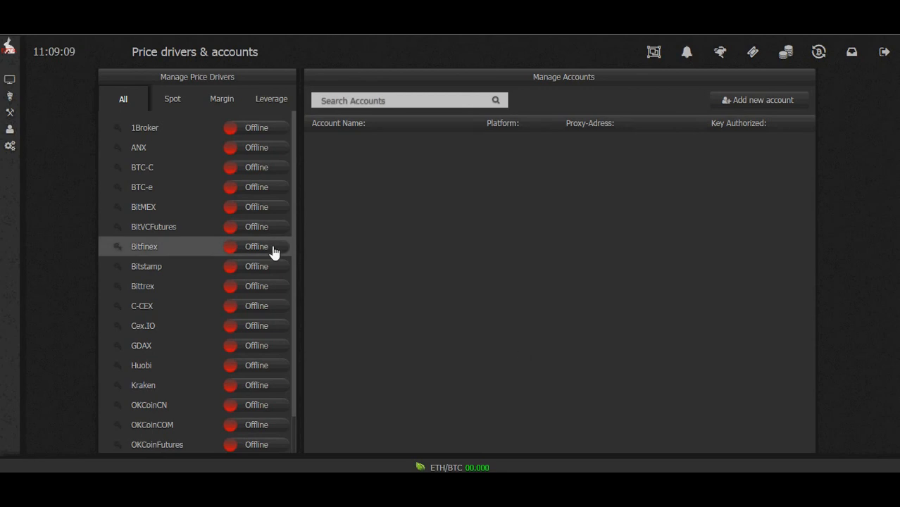
# Switch the Bitfinex price driver from Offline to Online
pyautogui.click(256, 246)
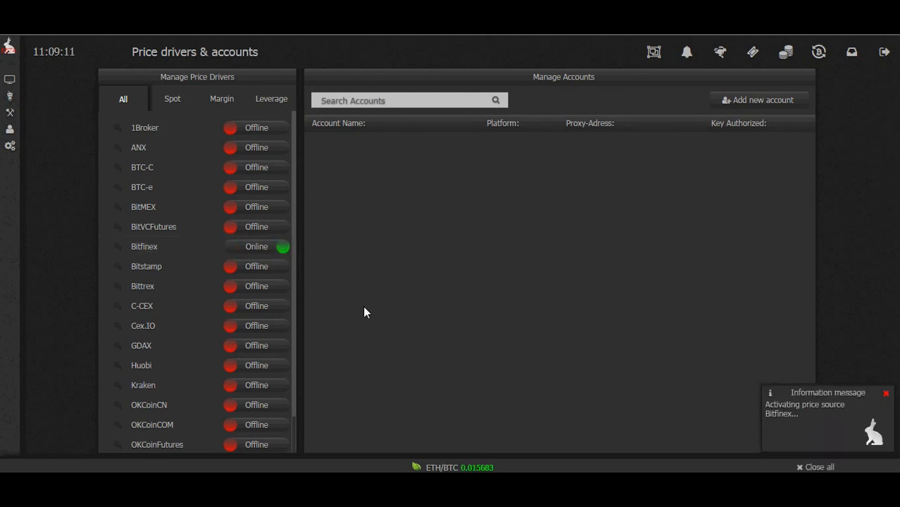
pyautogui.moveTo(696, 338)
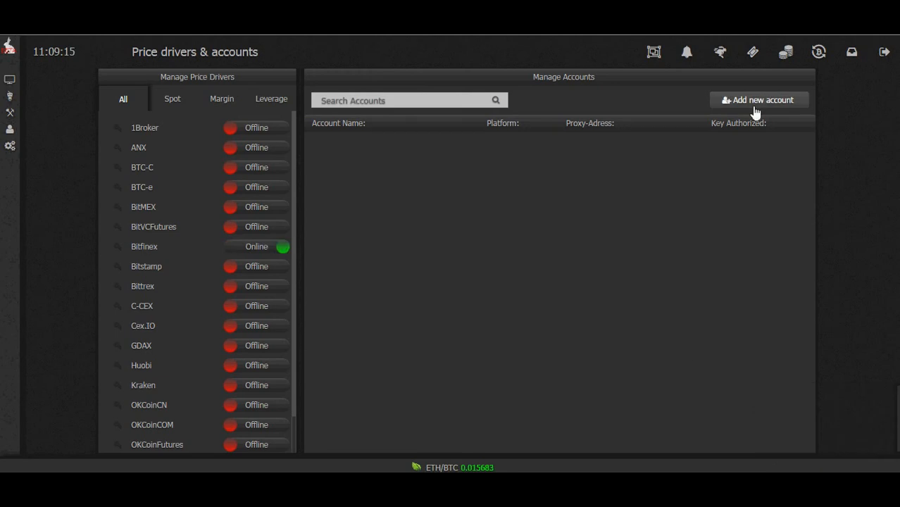
# Create and save simulated Bitfinex account 'Test', then close the connection notice
pyautogui.click(760, 100)
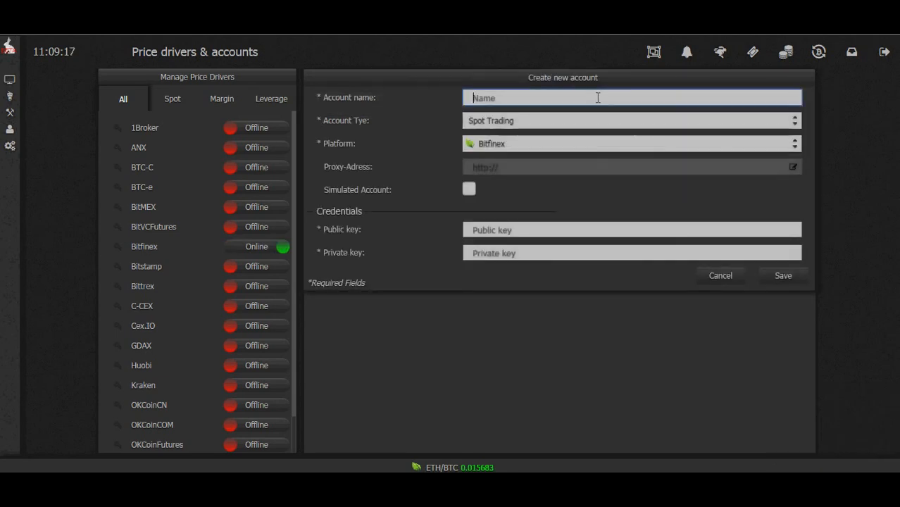
pyautogui.write('Test')
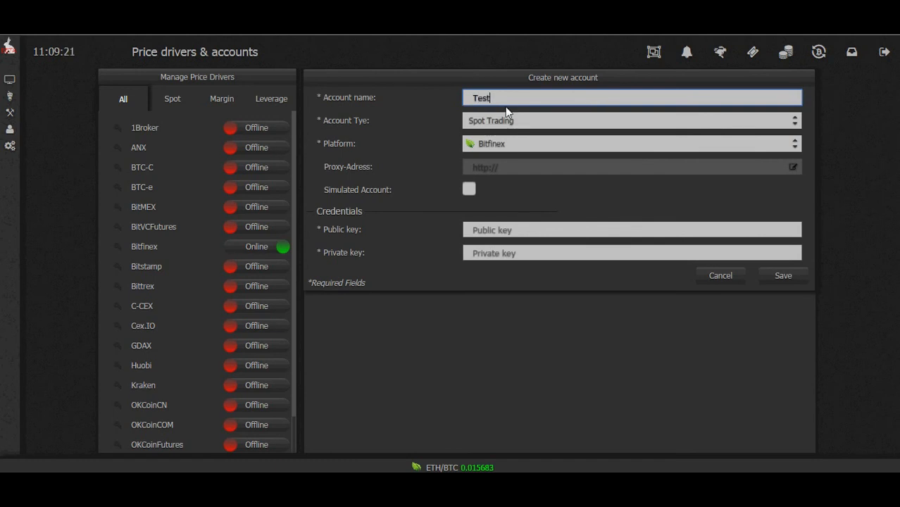
pyautogui.moveTo(435, 164)
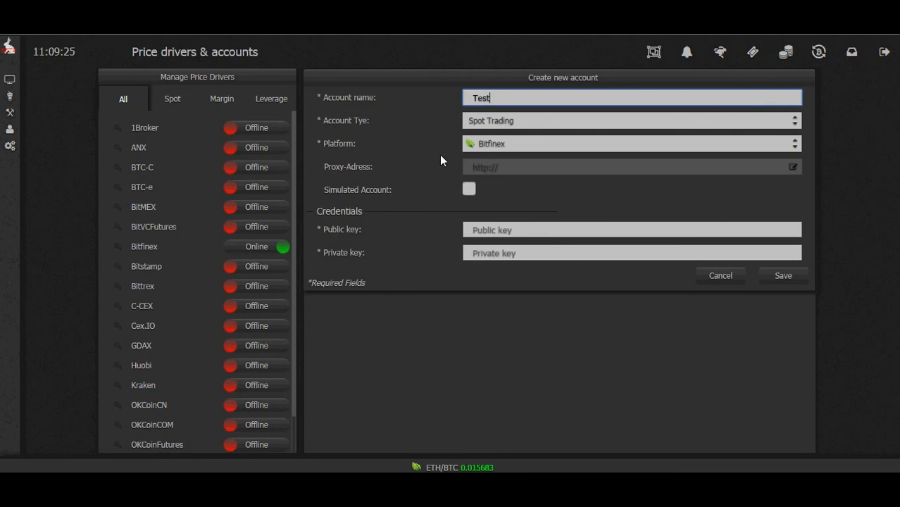
pyautogui.moveTo(338, 231)
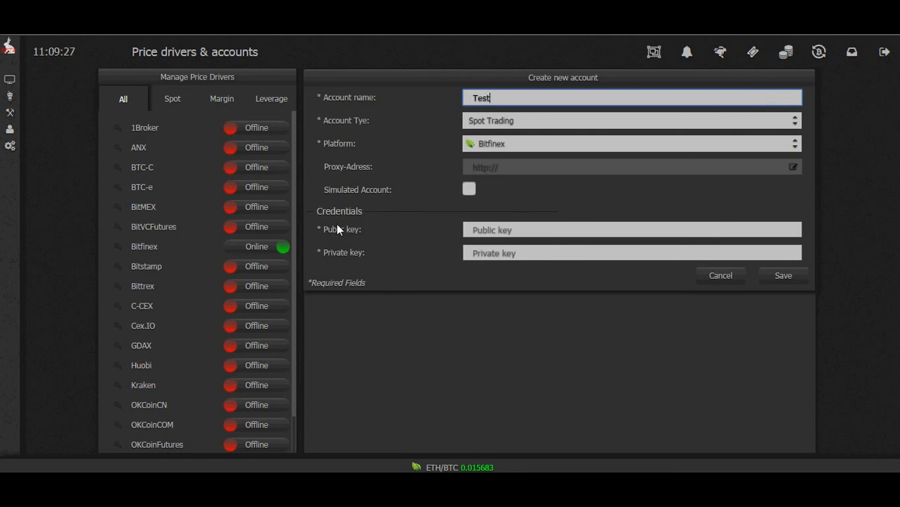
pyautogui.click(632, 230)
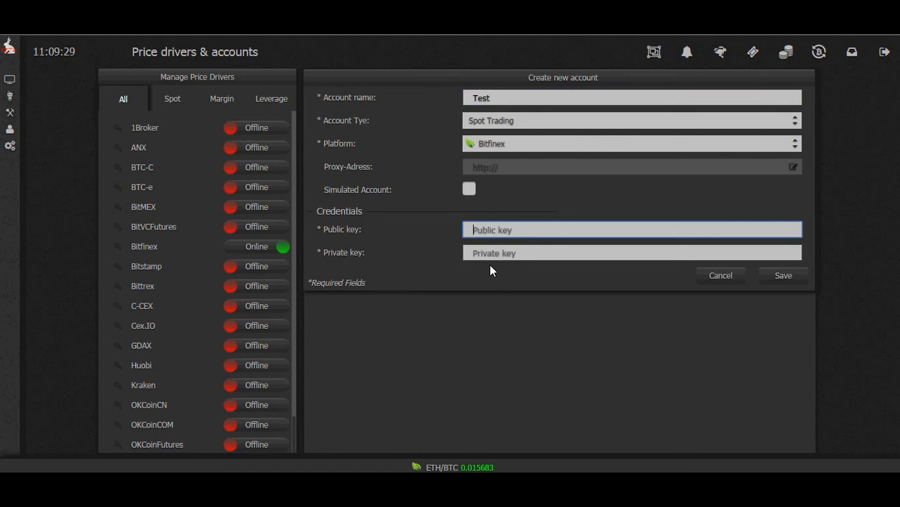
pyautogui.click(632, 253)
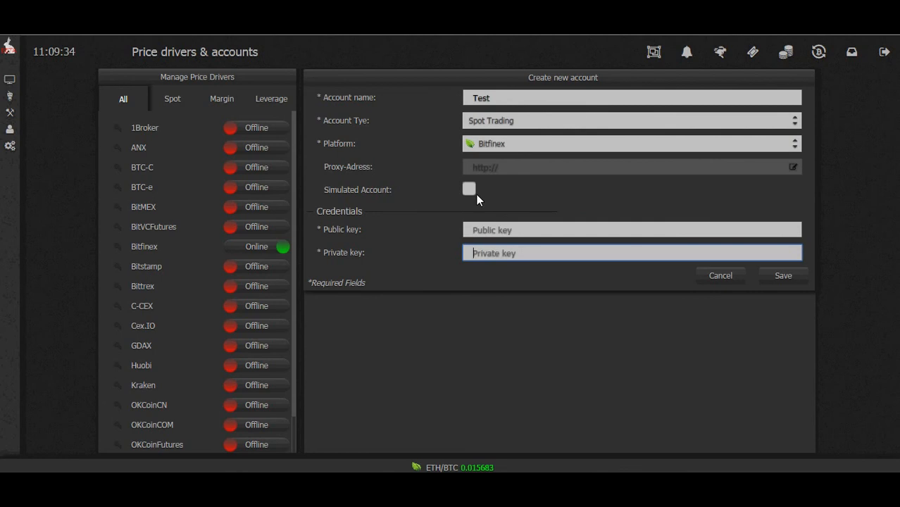
pyautogui.click(469, 188)
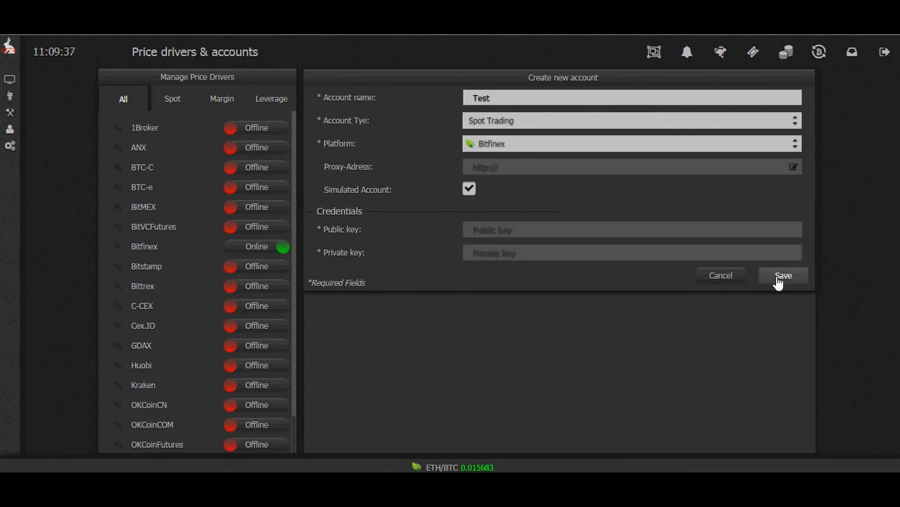
pyautogui.click(784, 276)
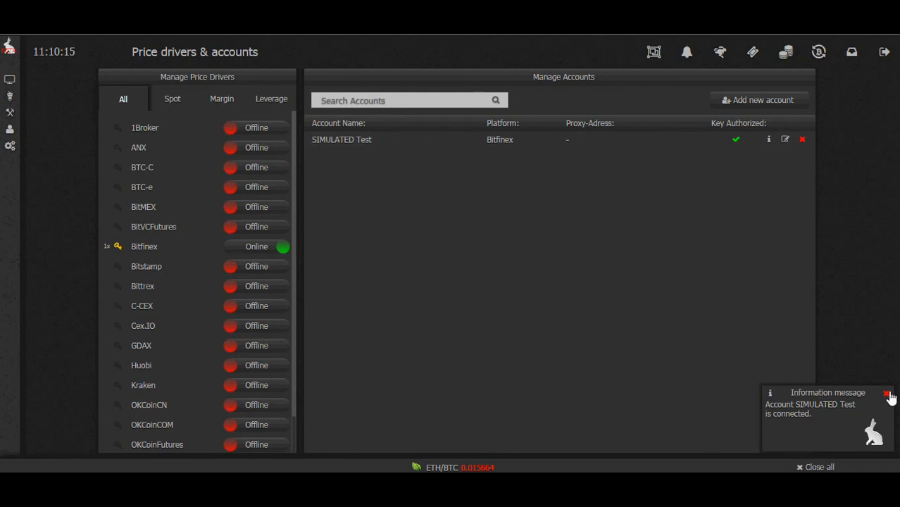
pyautogui.click(887, 393)
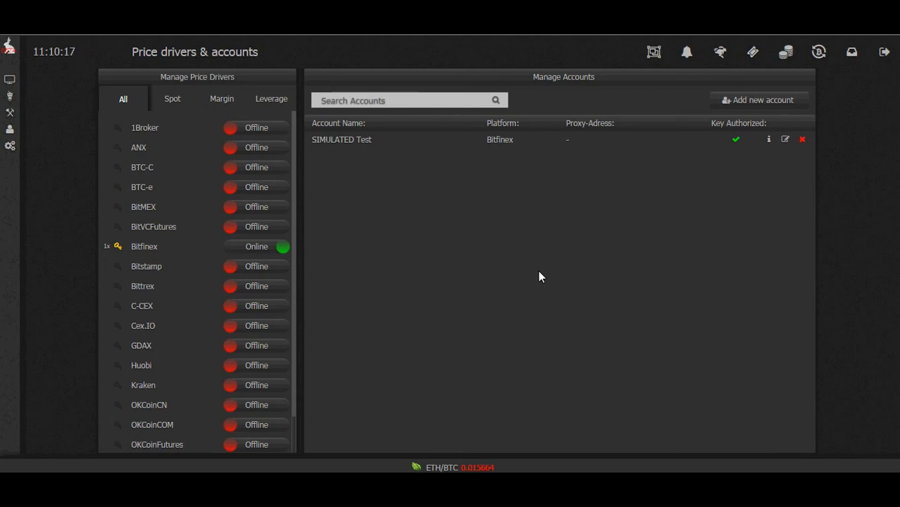
pyautogui.moveTo(749, 325)
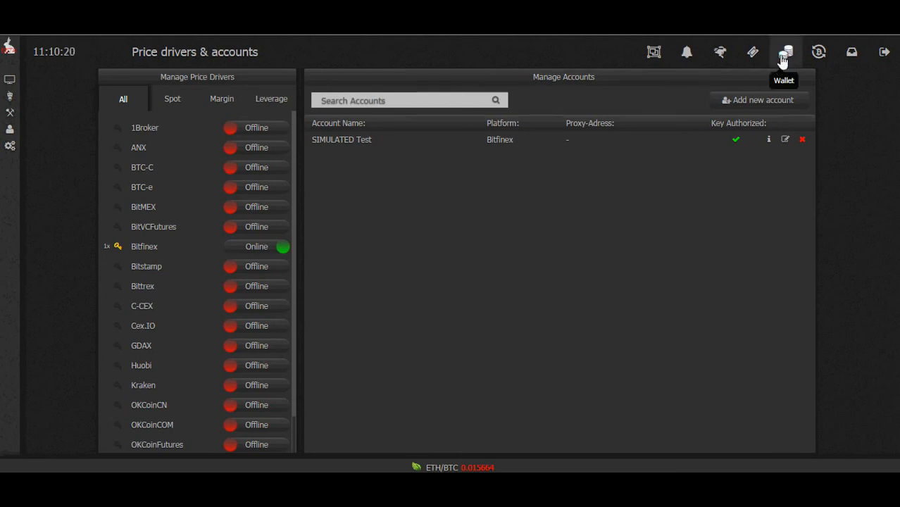
pyautogui.click(785, 51)
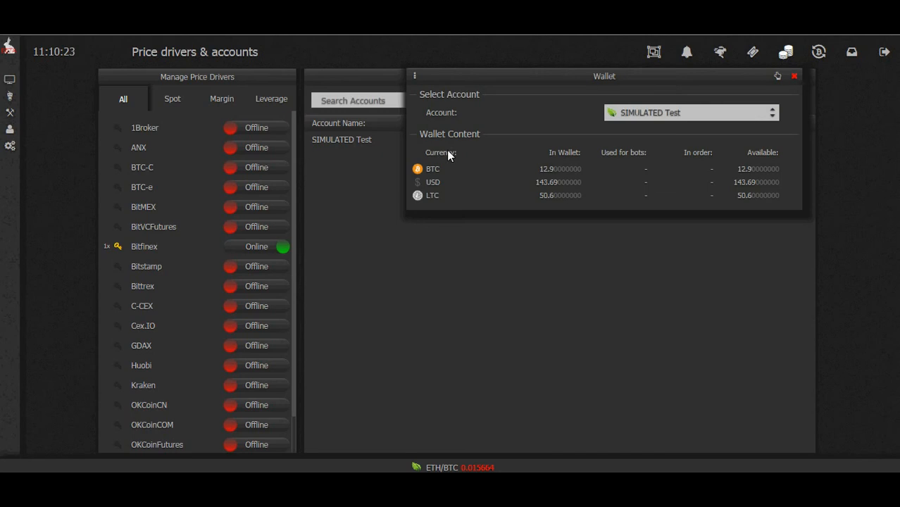
pyautogui.moveTo(768, 118)
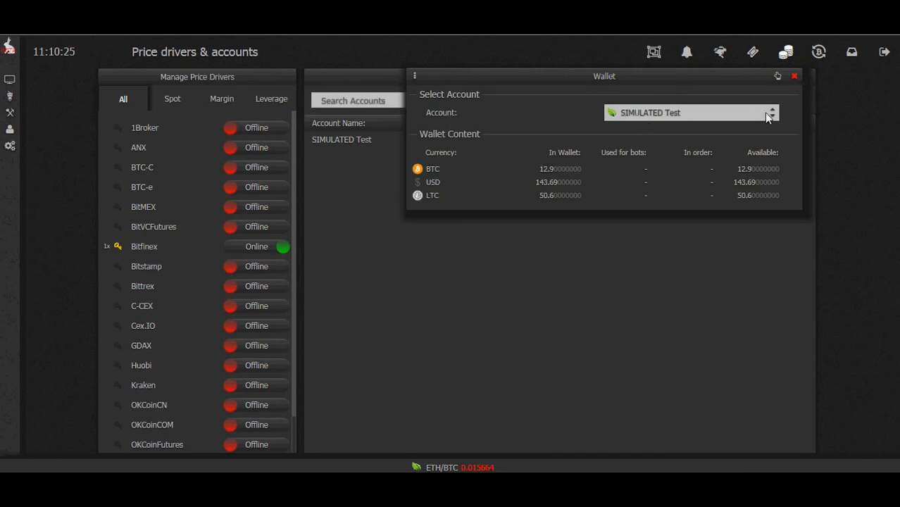
pyautogui.moveTo(556, 121)
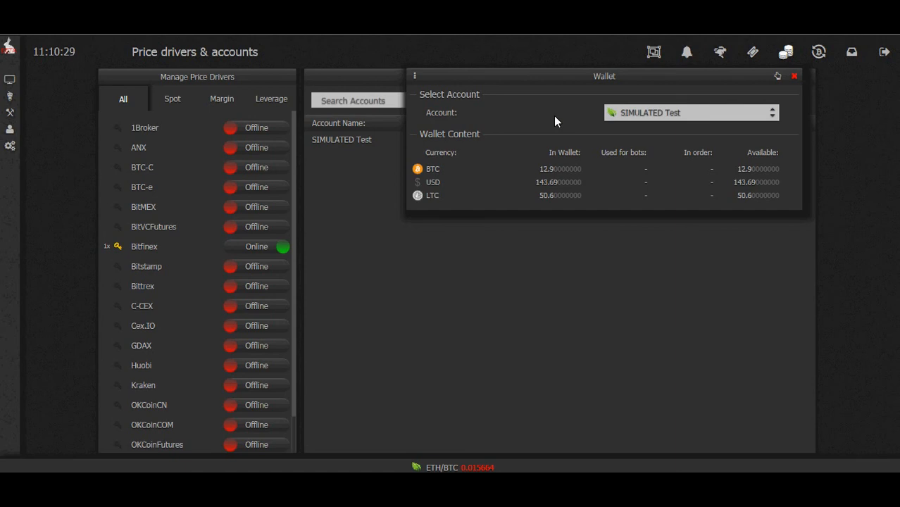
pyautogui.moveTo(524, 150)
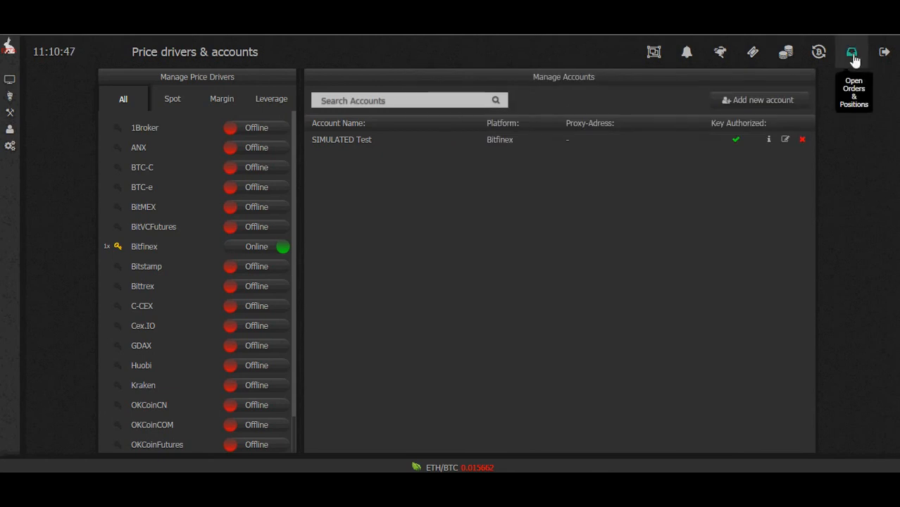
# Check open orders and open positions (both empty), then close the panel
pyautogui.click(853, 51)
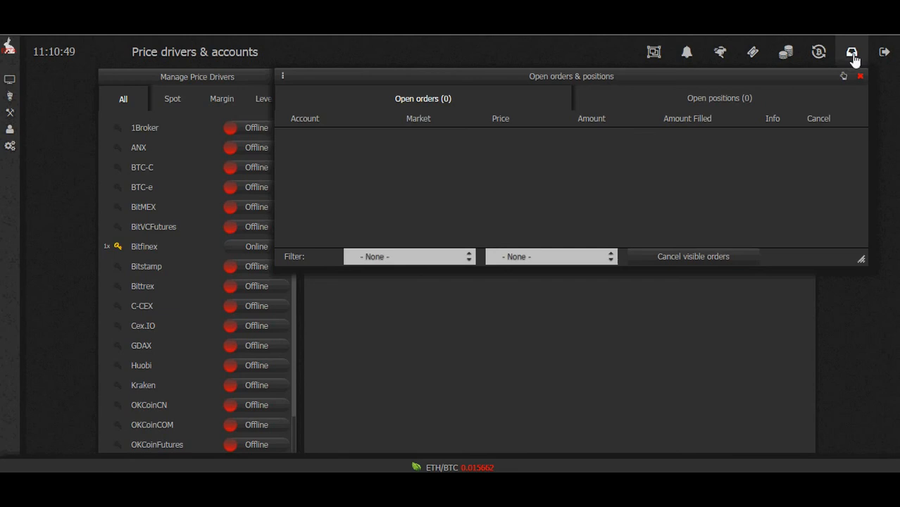
pyautogui.moveTo(597, 185)
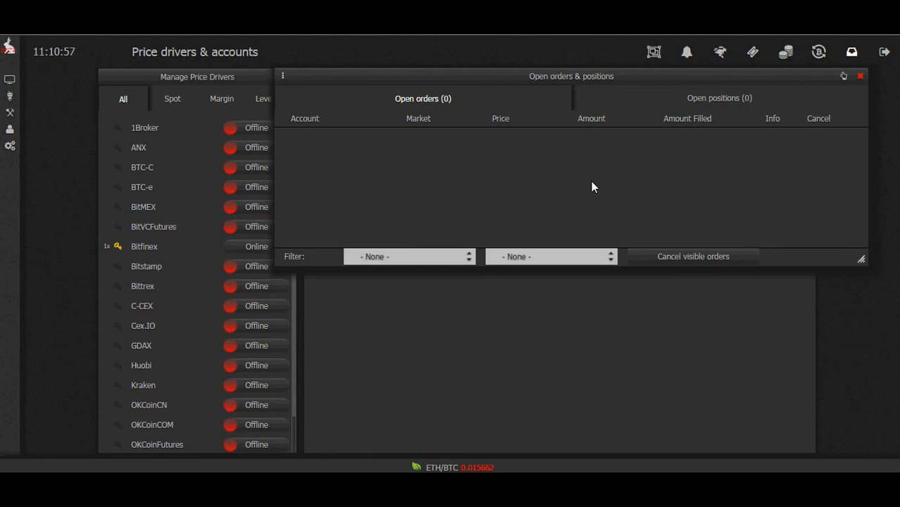
pyautogui.click(720, 99)
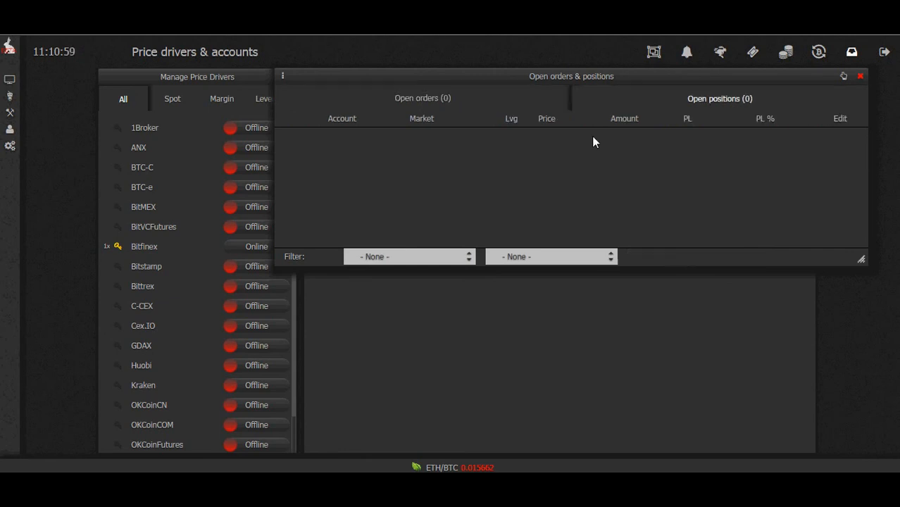
pyautogui.moveTo(589, 146)
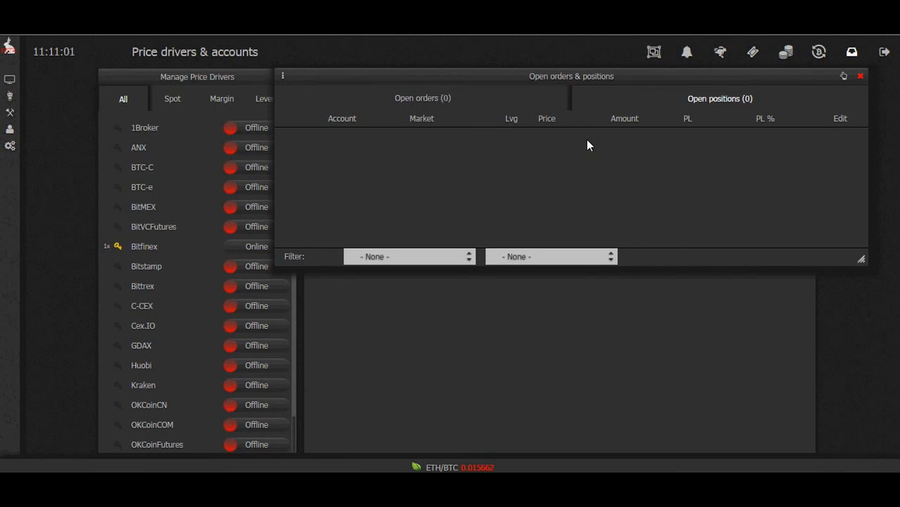
pyautogui.moveTo(470, 88)
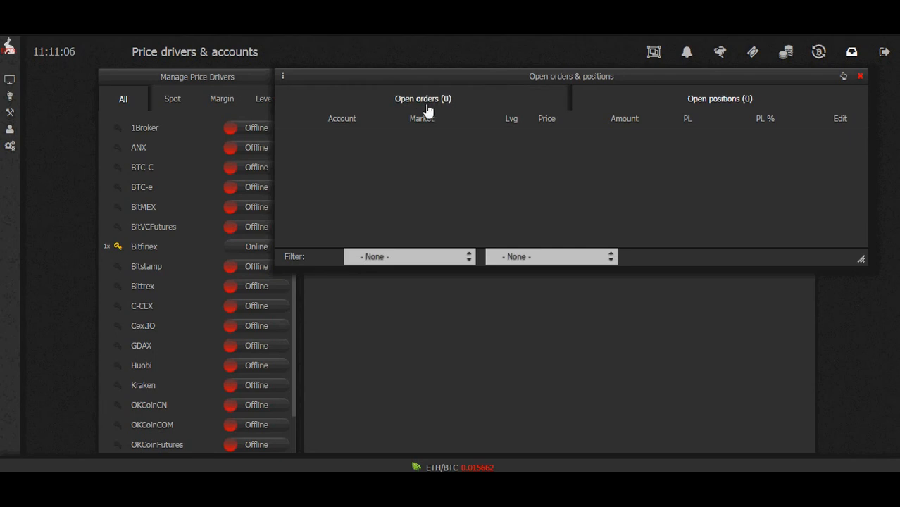
pyautogui.click(423, 98)
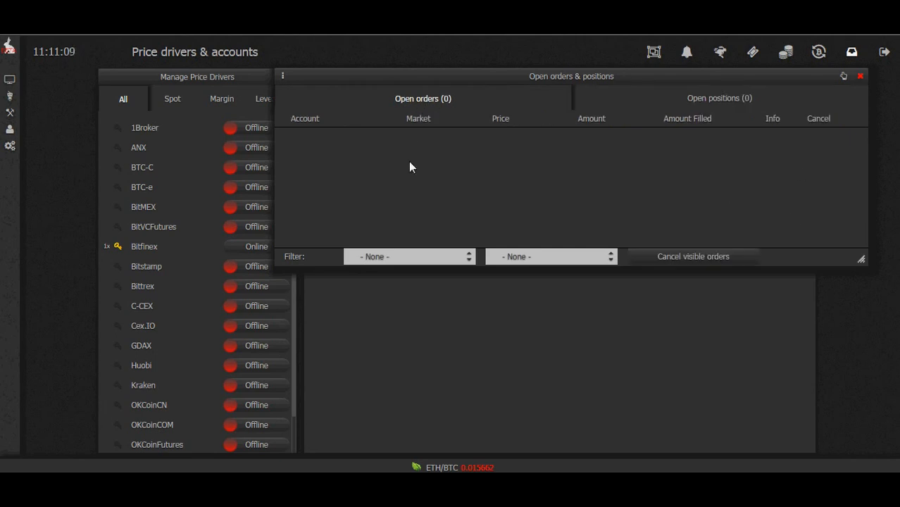
pyautogui.moveTo(423, 221)
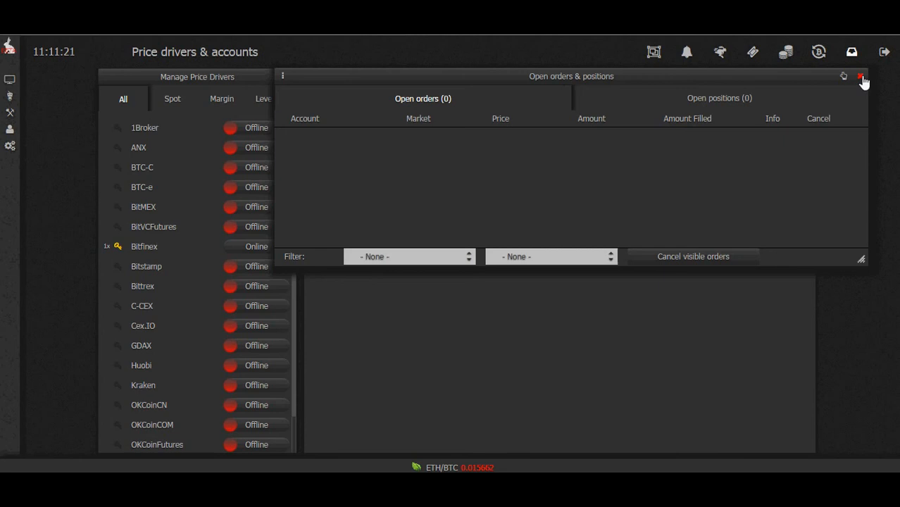
pyautogui.click(862, 76)
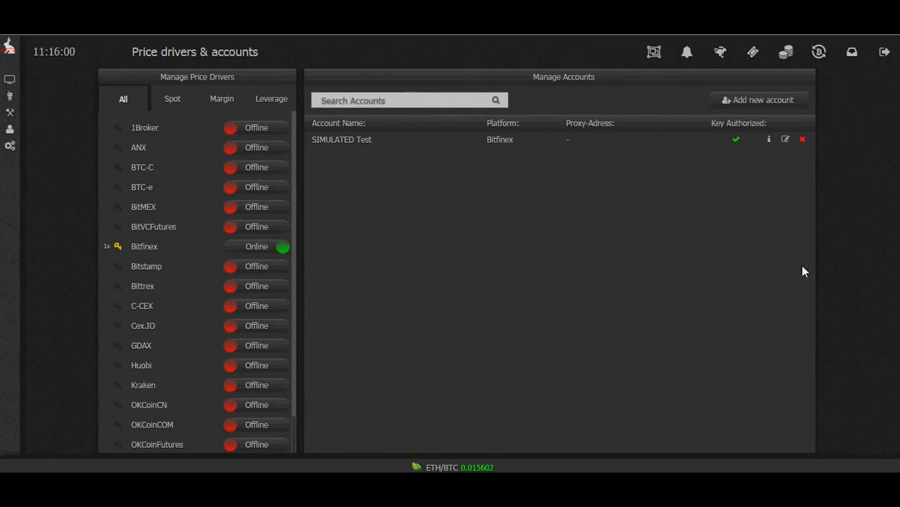
pyautogui.moveTo(740, 231)
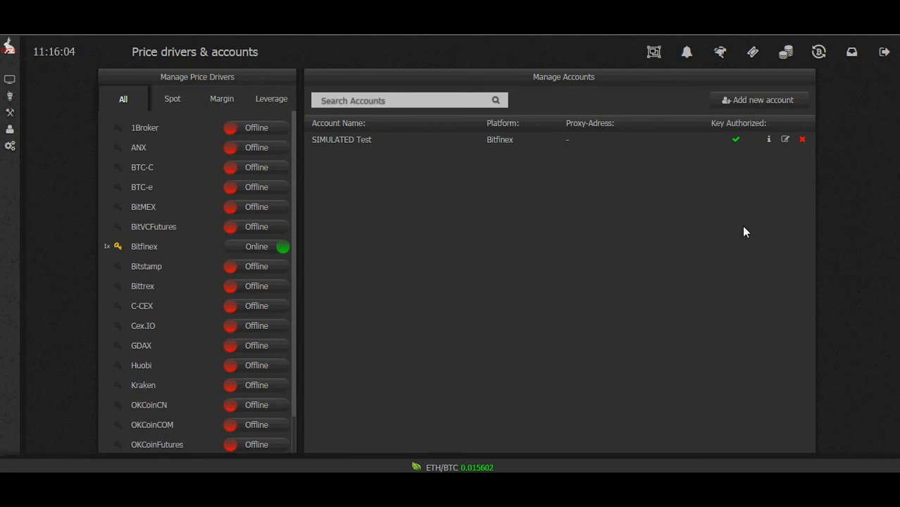
pyautogui.moveTo(828, 253)
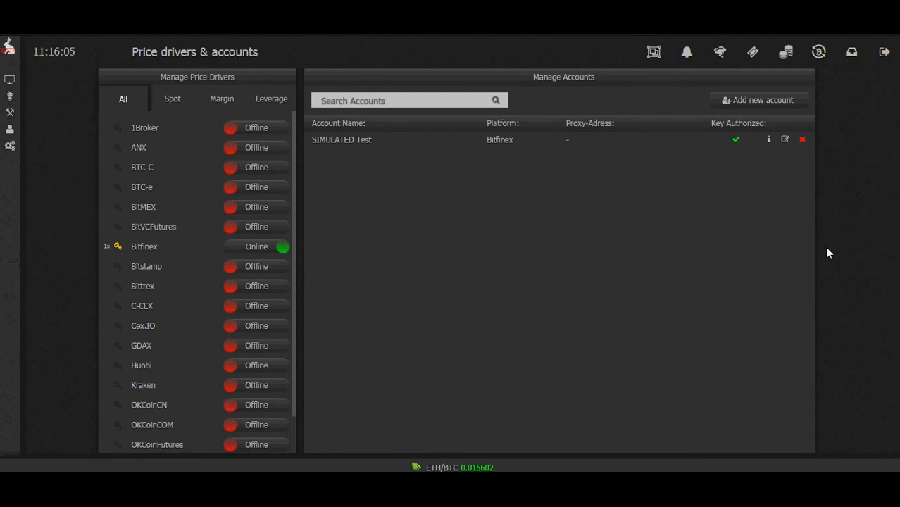
pyautogui.moveTo(819, 52)
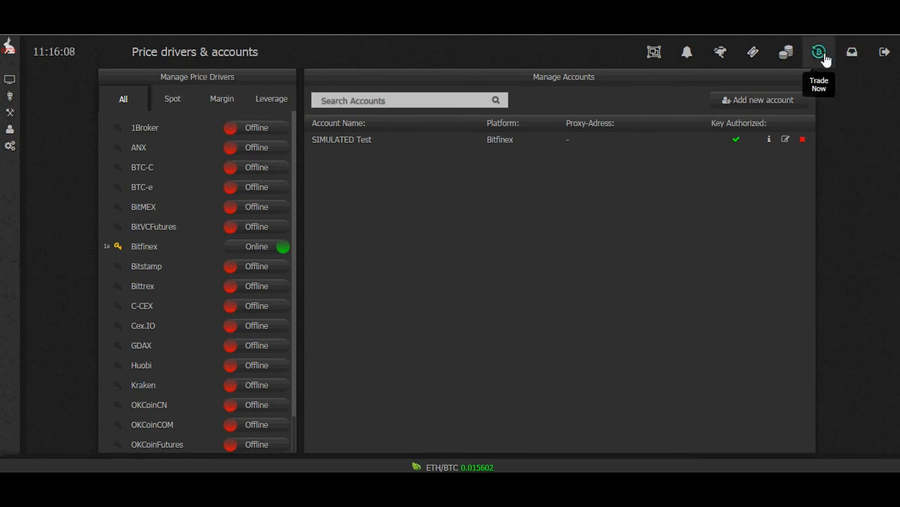
# Open Trade Now for SIMULATED Test on BTC/USD
pyautogui.click(819, 51)
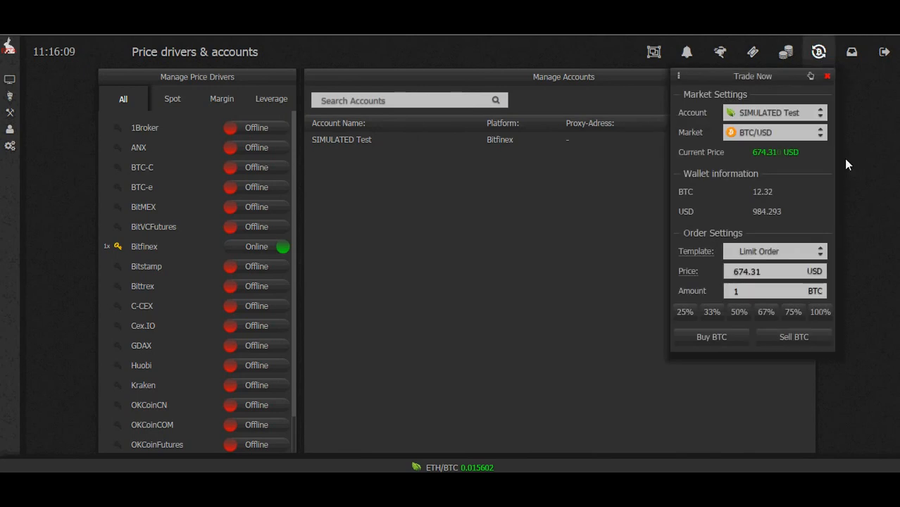
pyautogui.moveTo(661, 107)
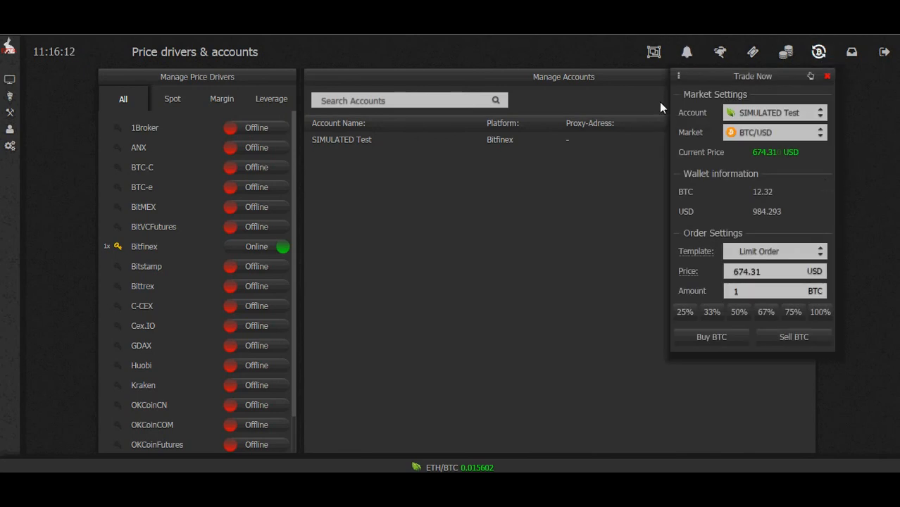
pyautogui.moveTo(808, 118)
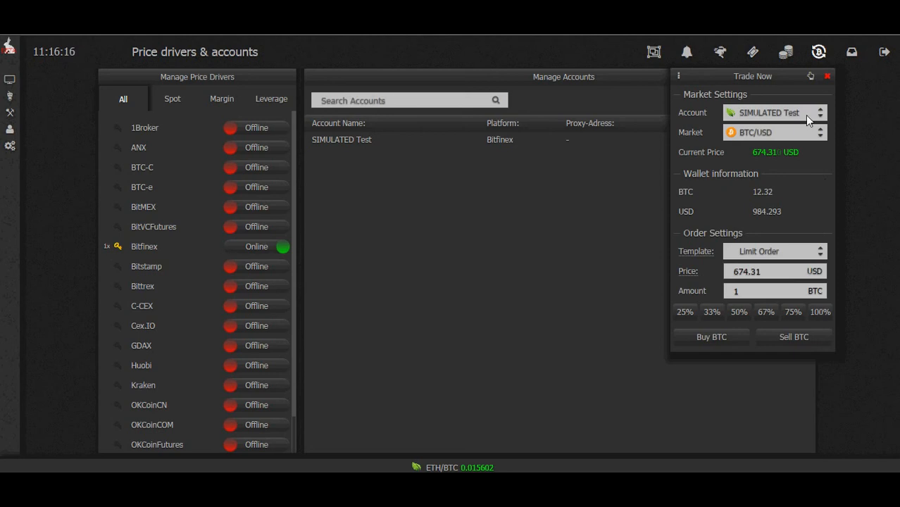
pyautogui.moveTo(803, 139)
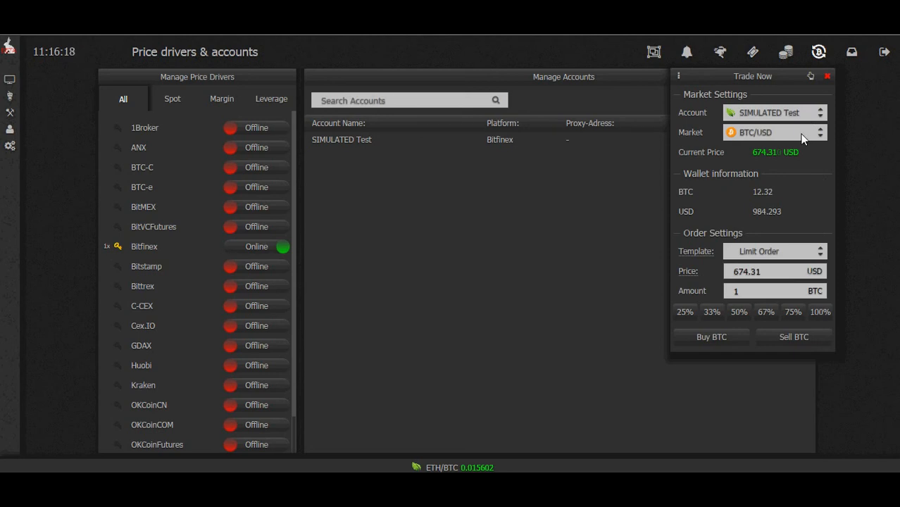
pyautogui.moveTo(780, 198)
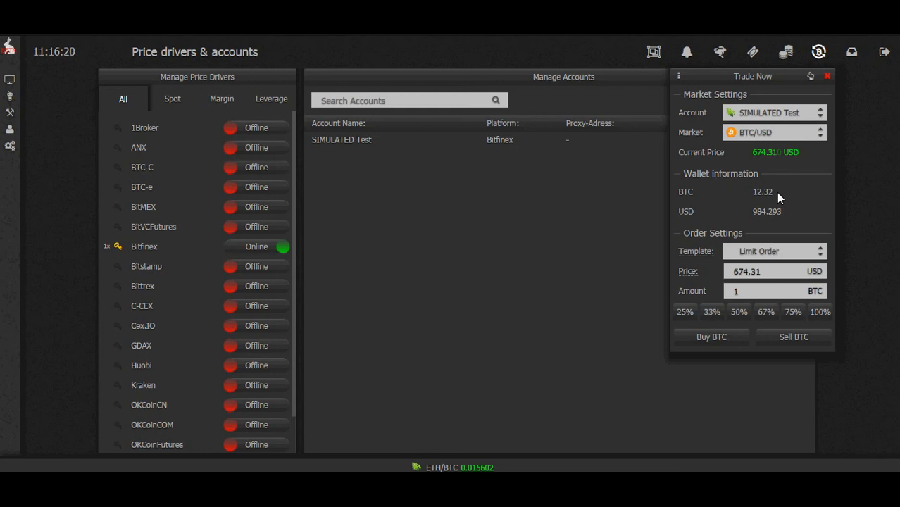
pyautogui.moveTo(792, 217)
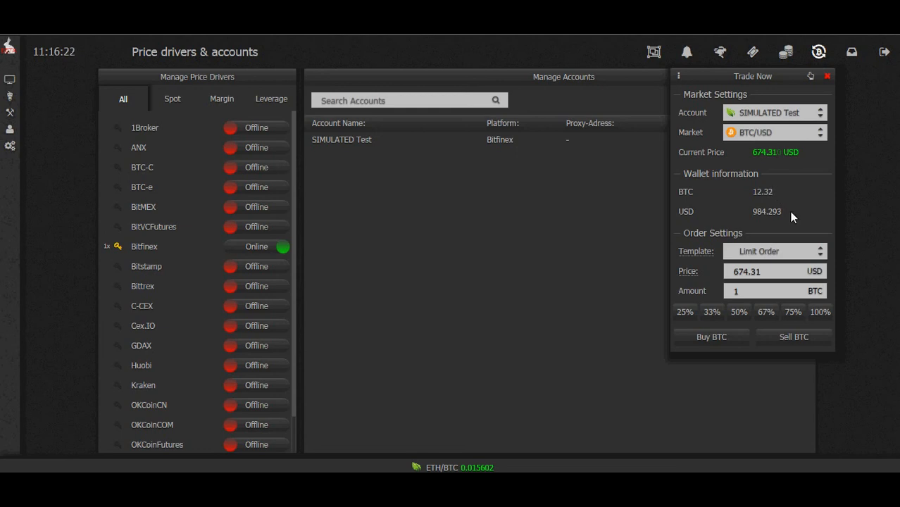
pyautogui.moveTo(815, 213)
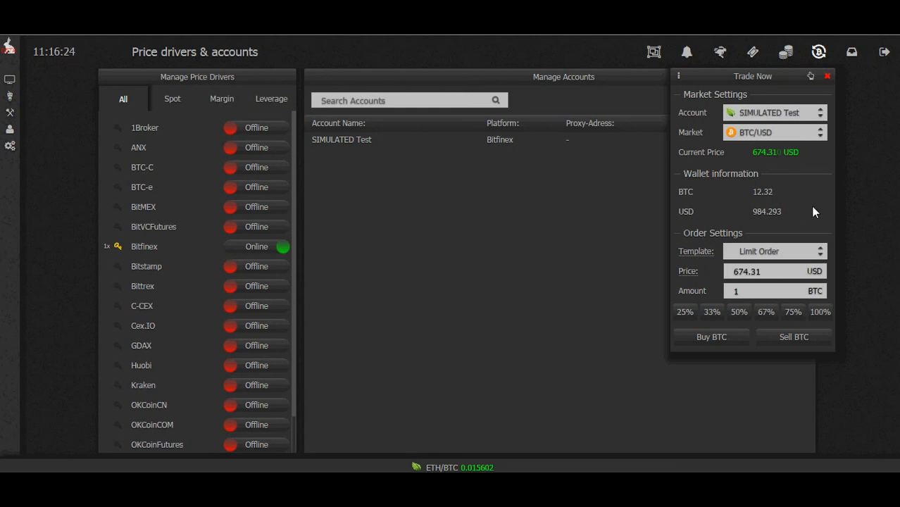
pyautogui.moveTo(782, 165)
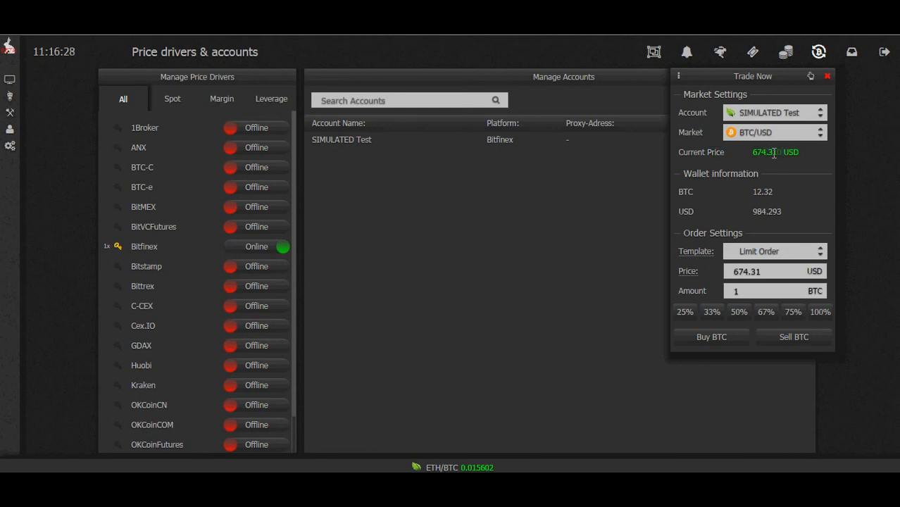
# Buy 1 BTC with a limit order at 674.31 USD
pyautogui.click(764, 272)
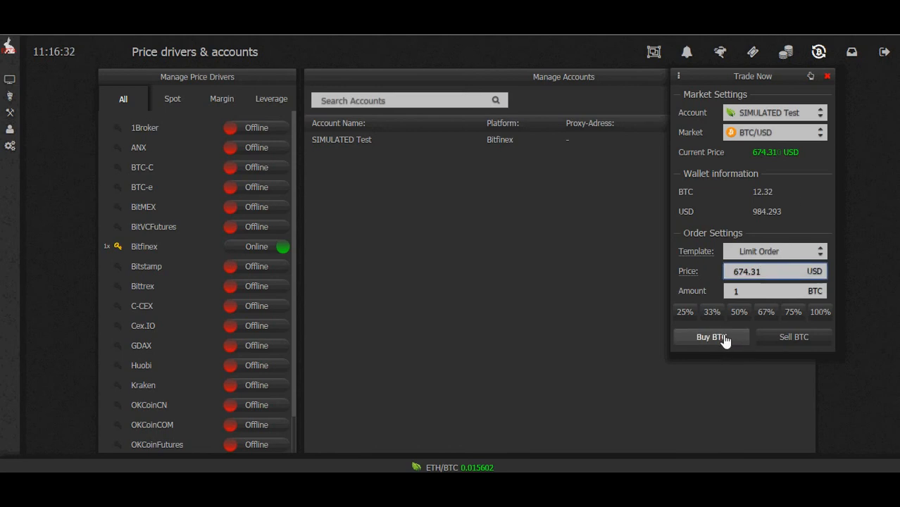
pyautogui.click(711, 337)
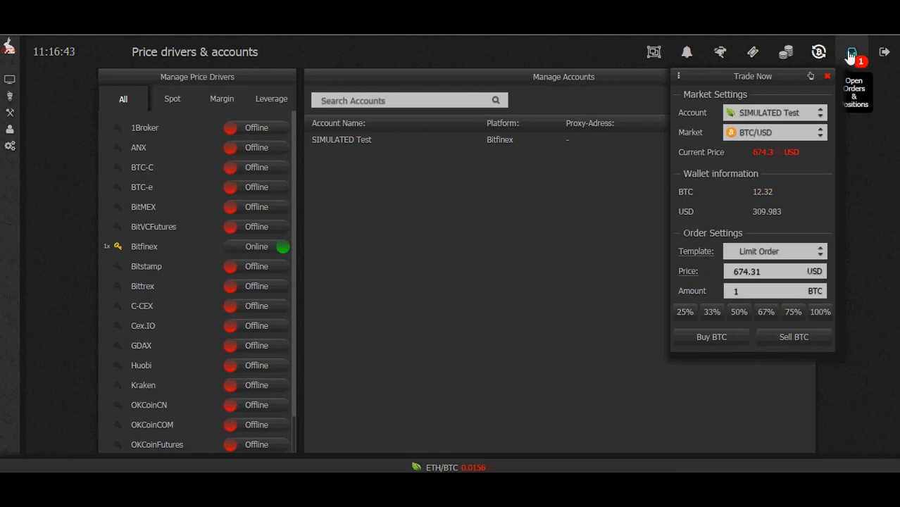
# Watch the 1 BTC buy order in Open Orders until it fills
pyautogui.click(853, 52)
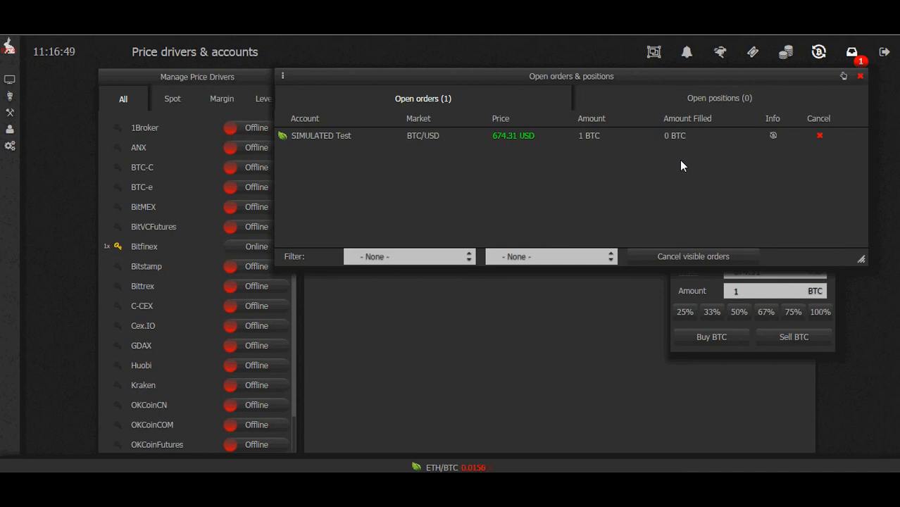
pyautogui.moveTo(863, 77)
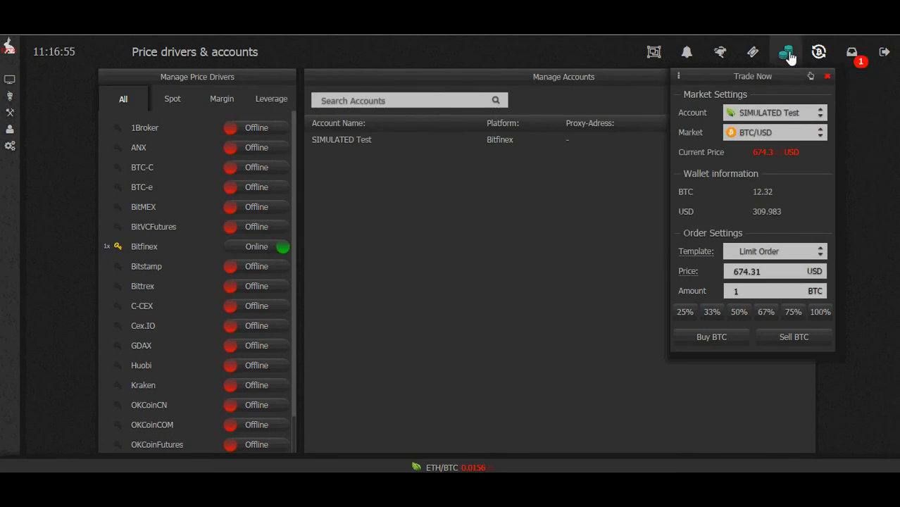
pyautogui.click(819, 52)
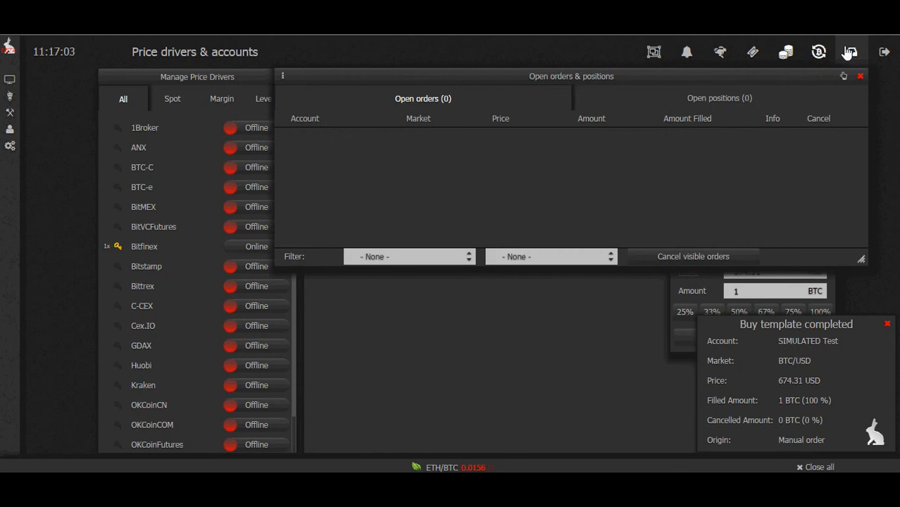
# Close the open orders panel and the completed-buy notice
pyautogui.click(819, 51)
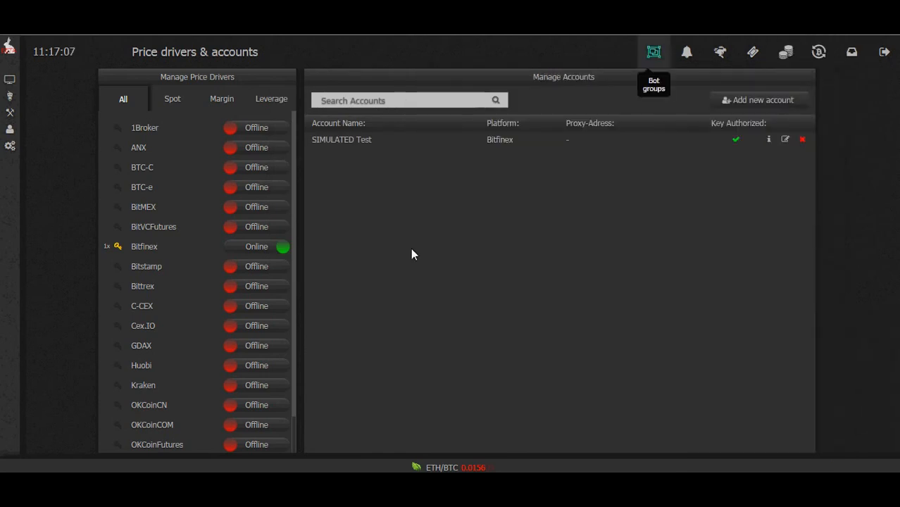
pyautogui.moveTo(471, 209)
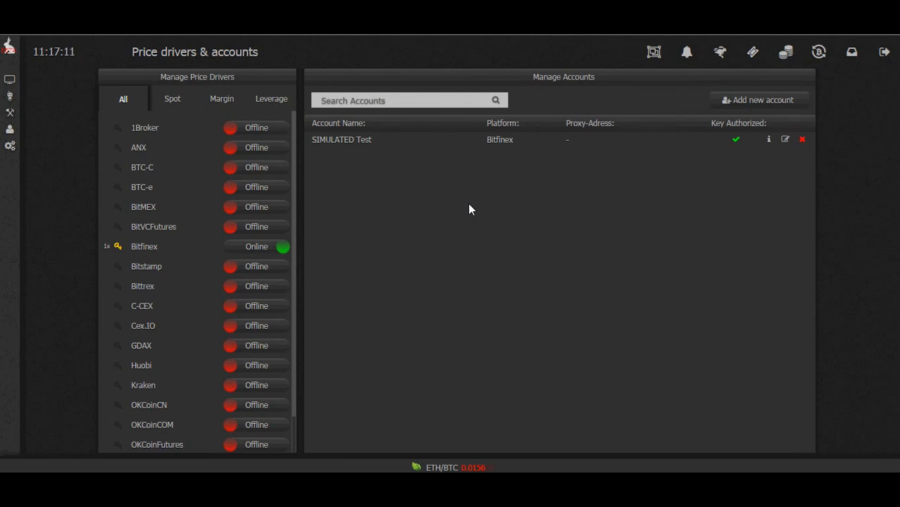
pyautogui.click(787, 52)
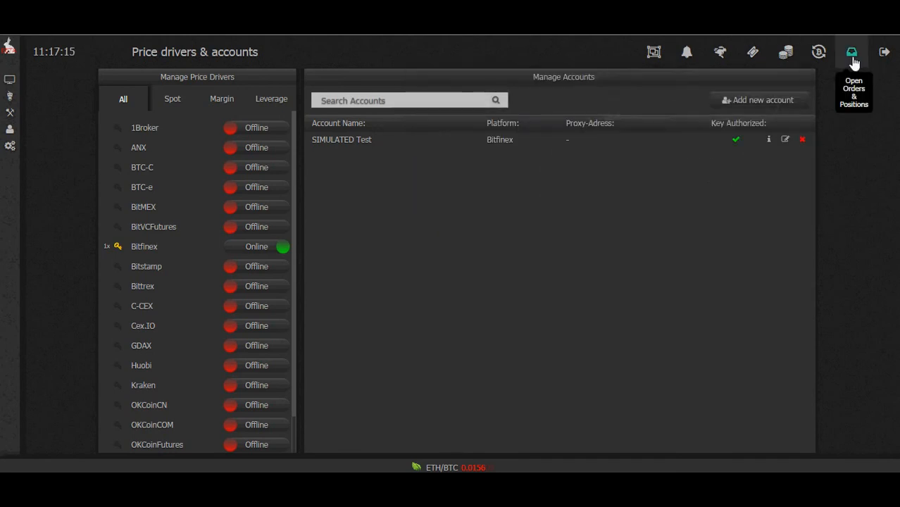
pyautogui.moveTo(819, 51)
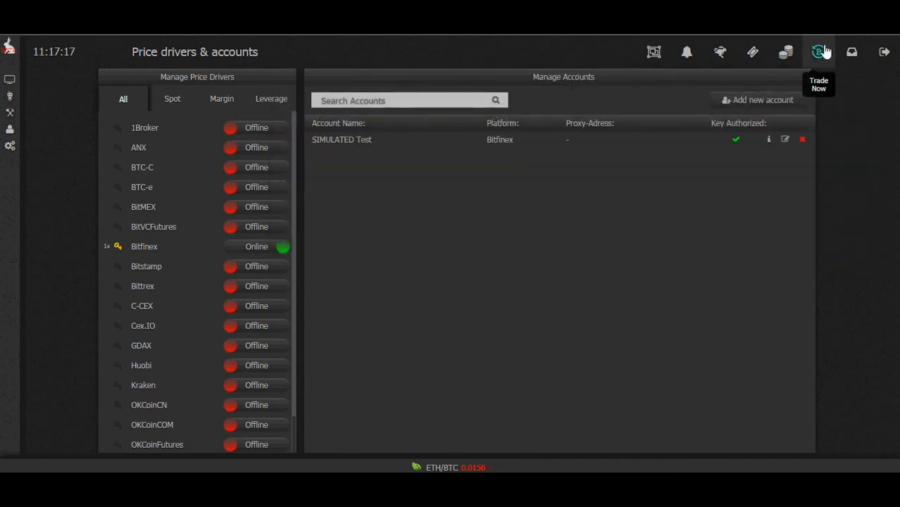
pyautogui.click(819, 51)
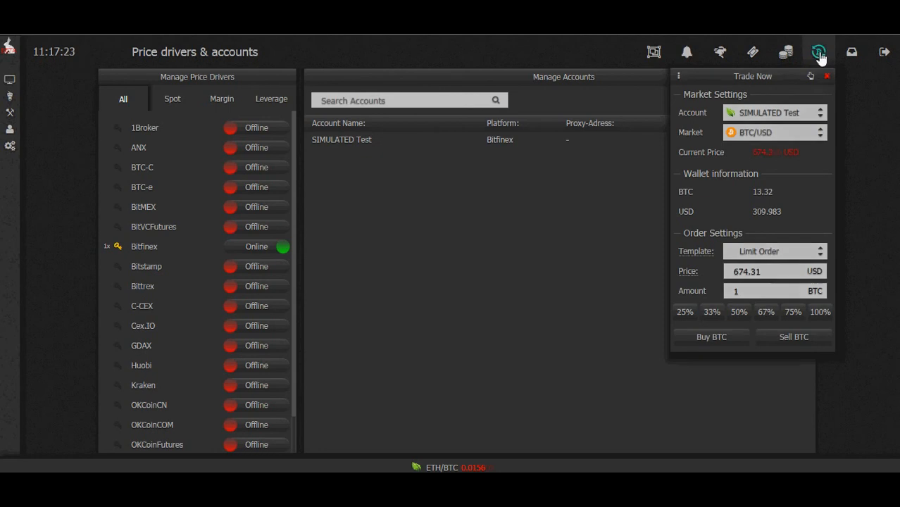
pyautogui.click(852, 51)
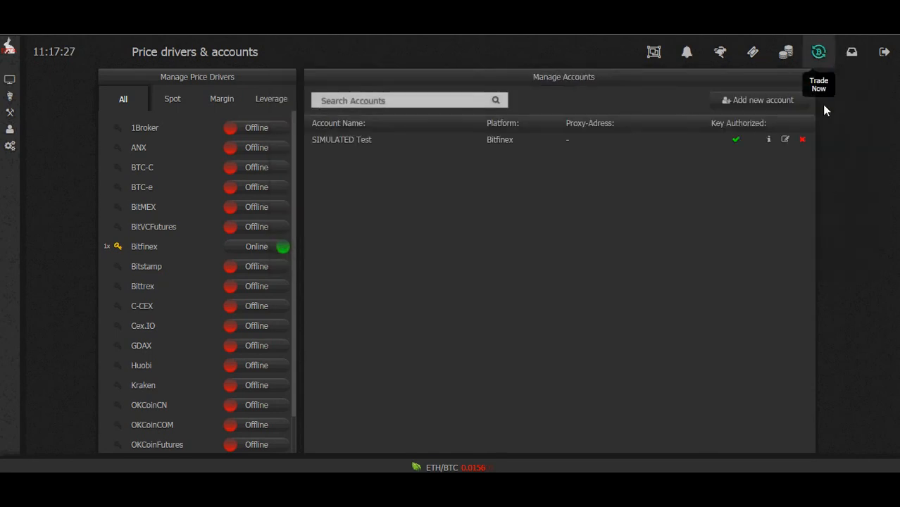
pyautogui.moveTo(679, 301)
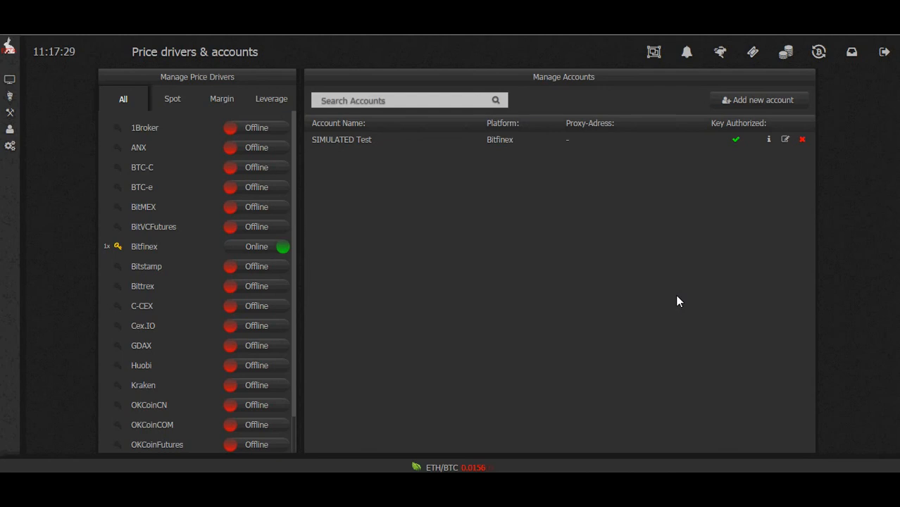